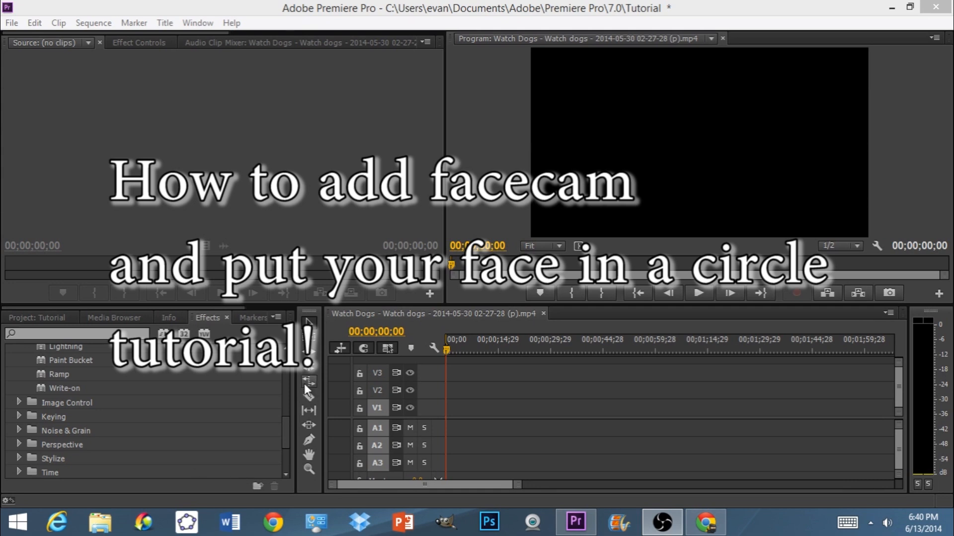
mouse_move(265, 228)
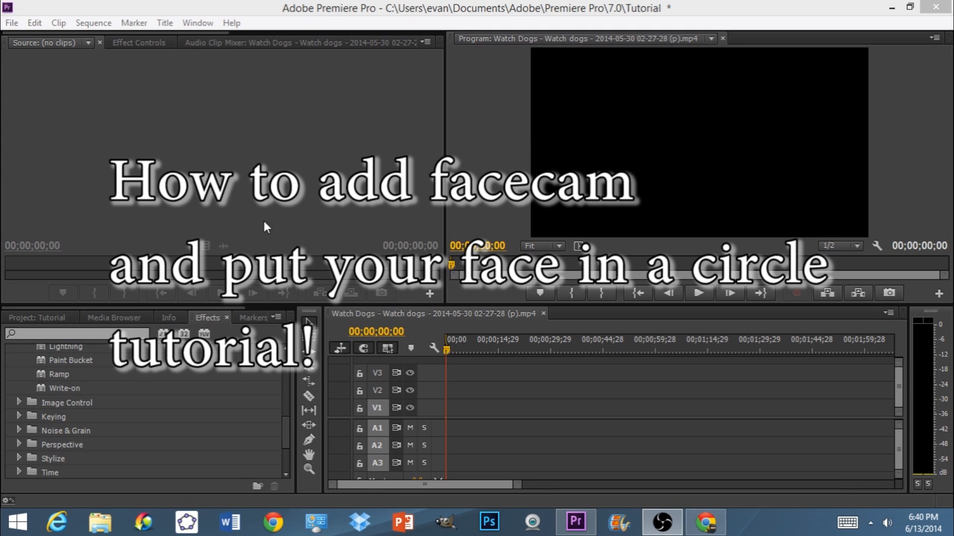
mouse_move(265, 206)
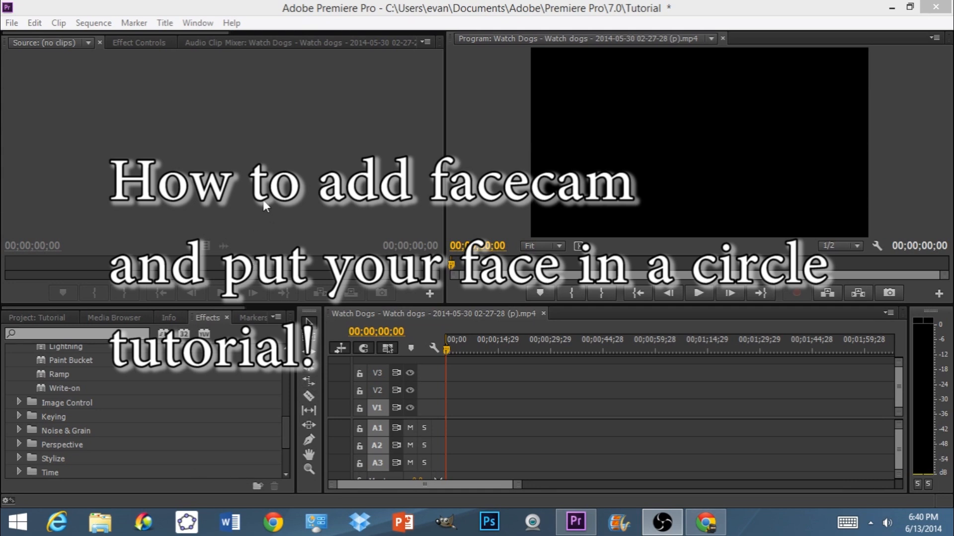
mouse_move(264, 206)
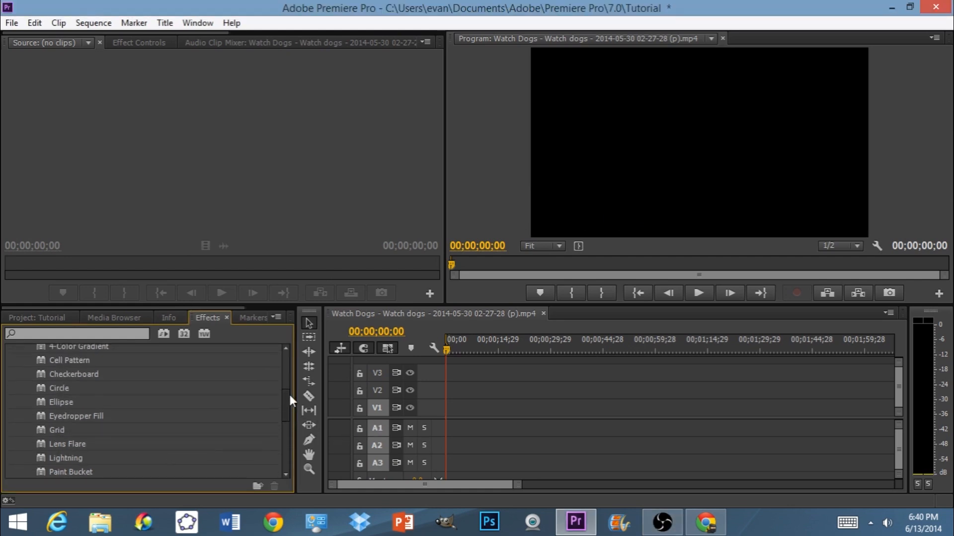
Browse the Facecam folder in the Import window (Ctrl+I) and cancel without importing anything.
click(36, 317)
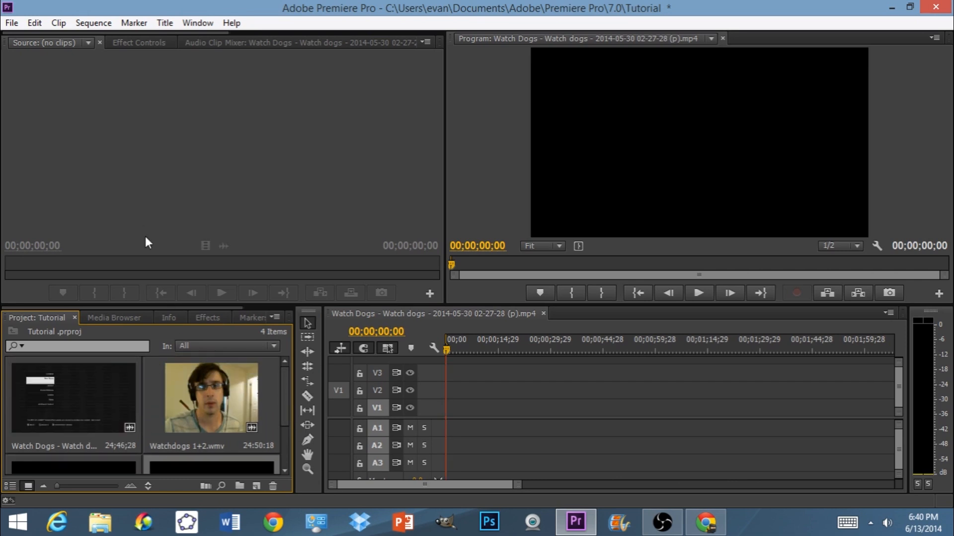
key(ctrl+i)
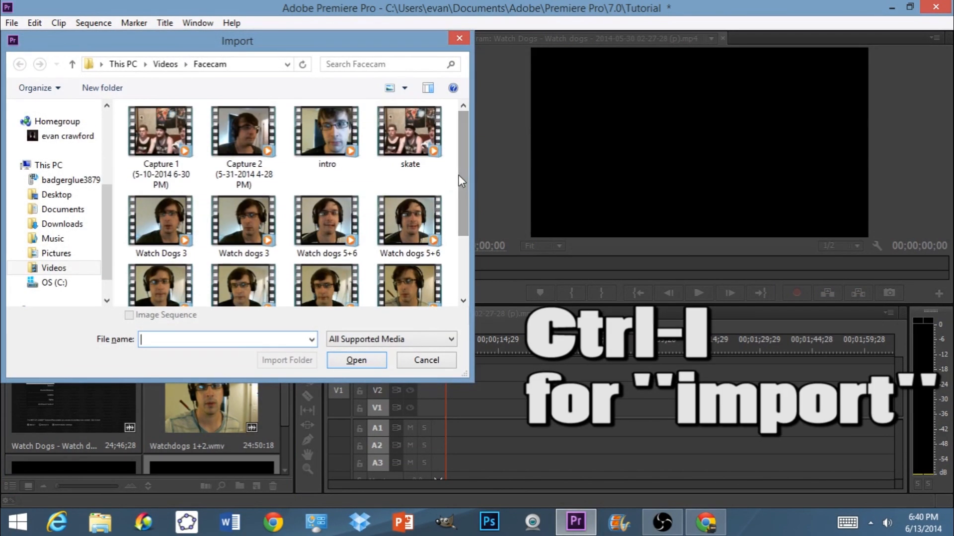
scroll(down, 3)
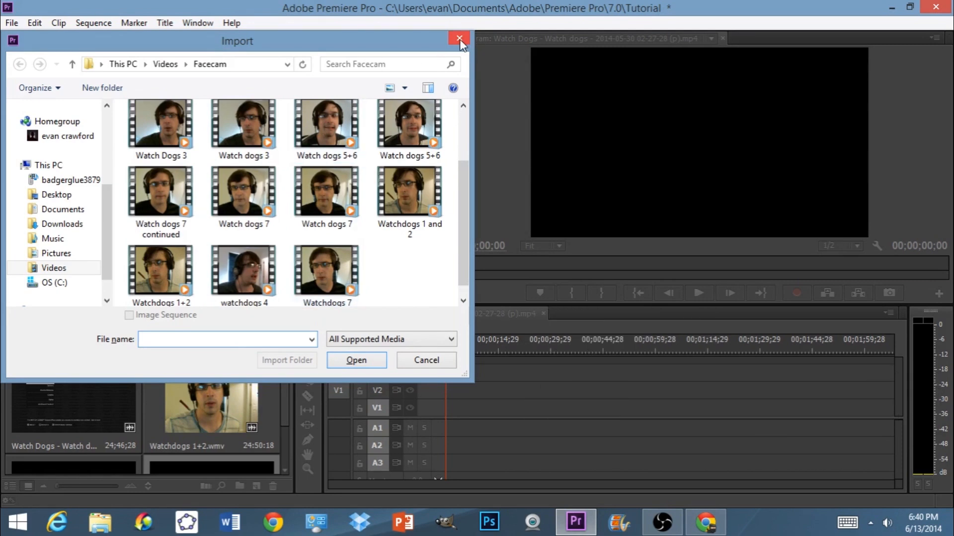
click(458, 39)
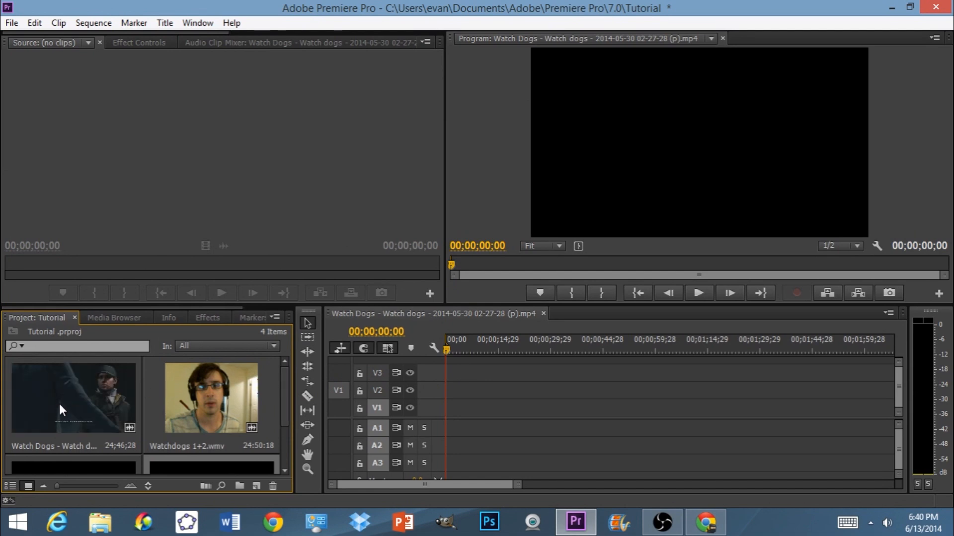
Stack gameplay on V1 and webcam on V2, preview playback, then select the webcam overlay.
drag(72, 395, 450, 416)
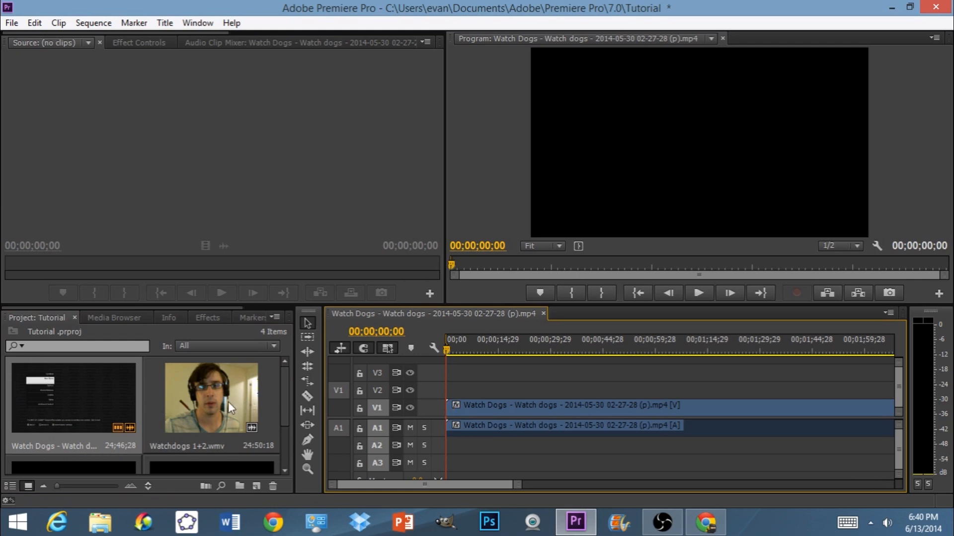
drag(211, 395, 468, 395)
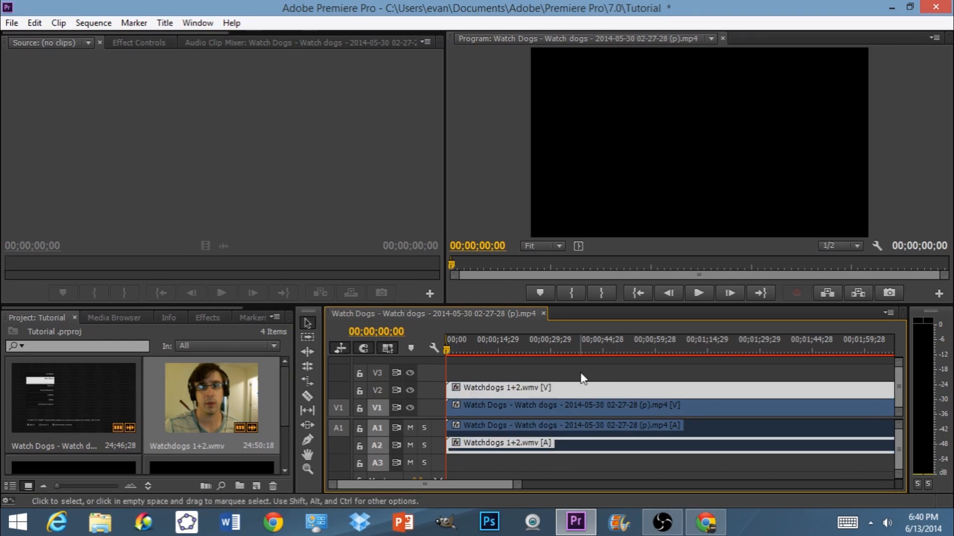
click(698, 293)
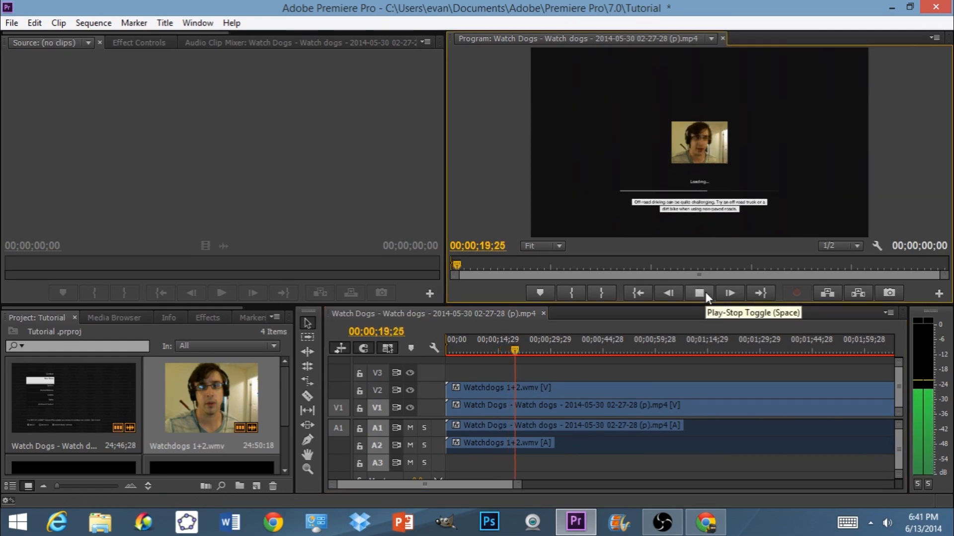
click(699, 293)
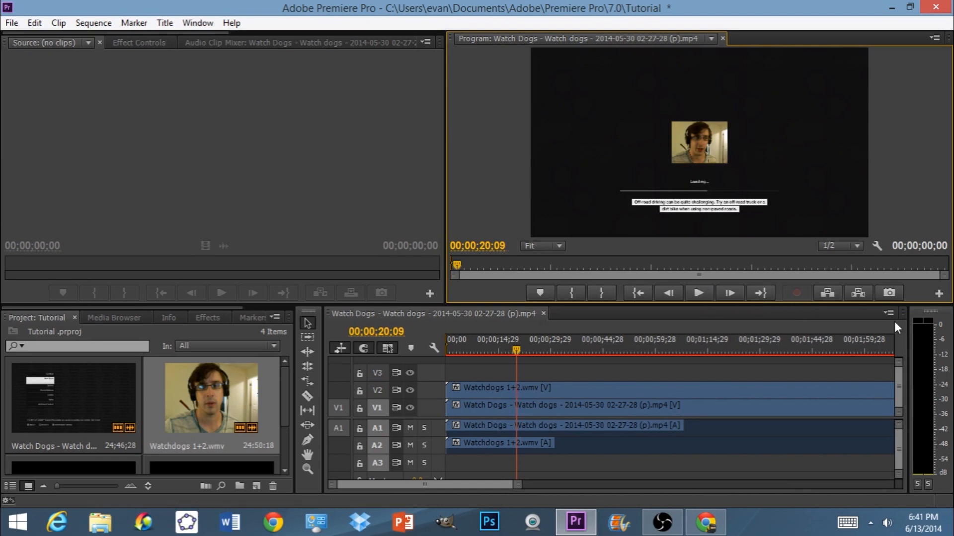
mouse_move(695, 150)
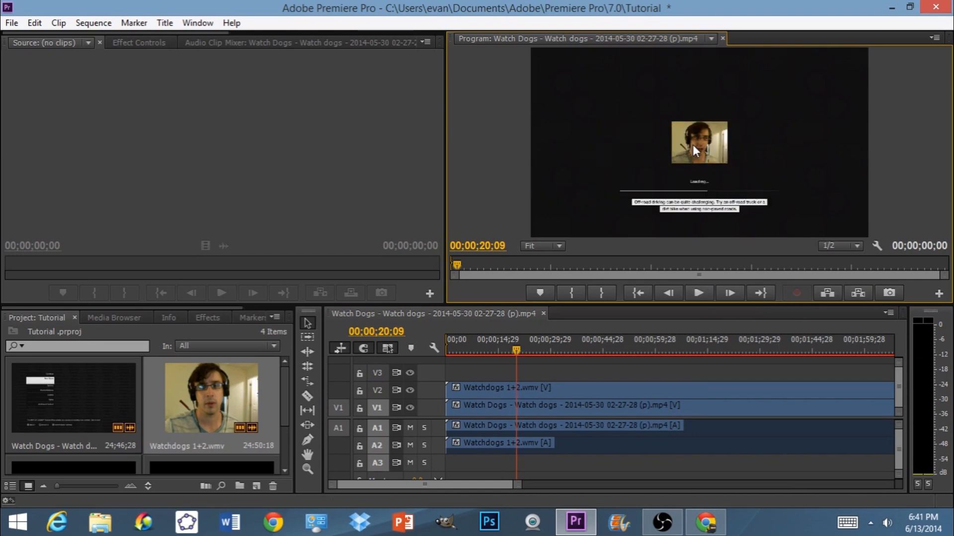
click(697, 143)
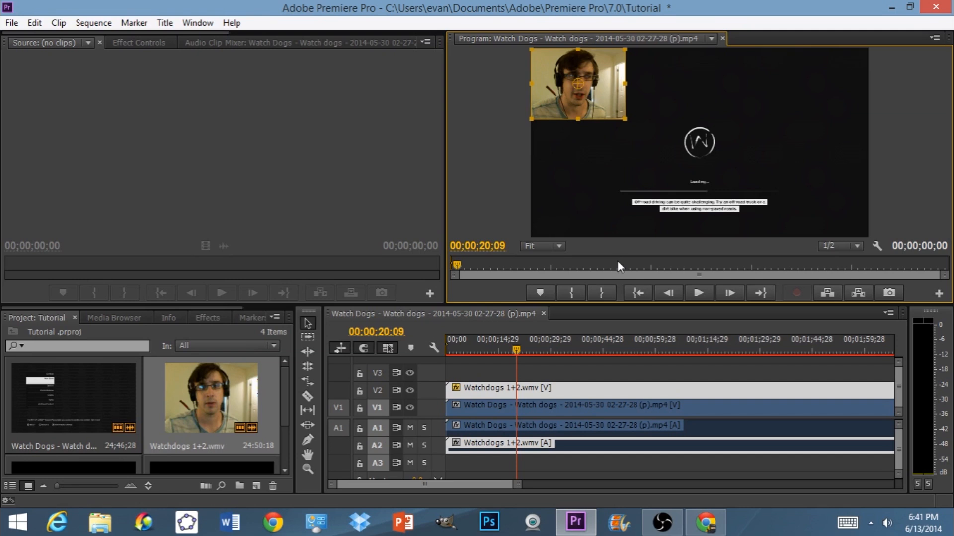
mouse_move(460, 304)
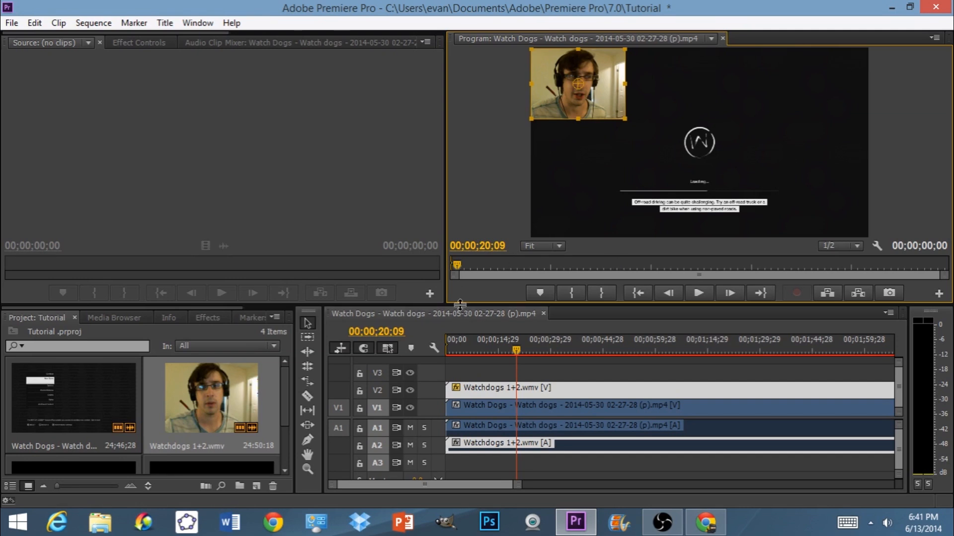
mouse_move(515, 358)
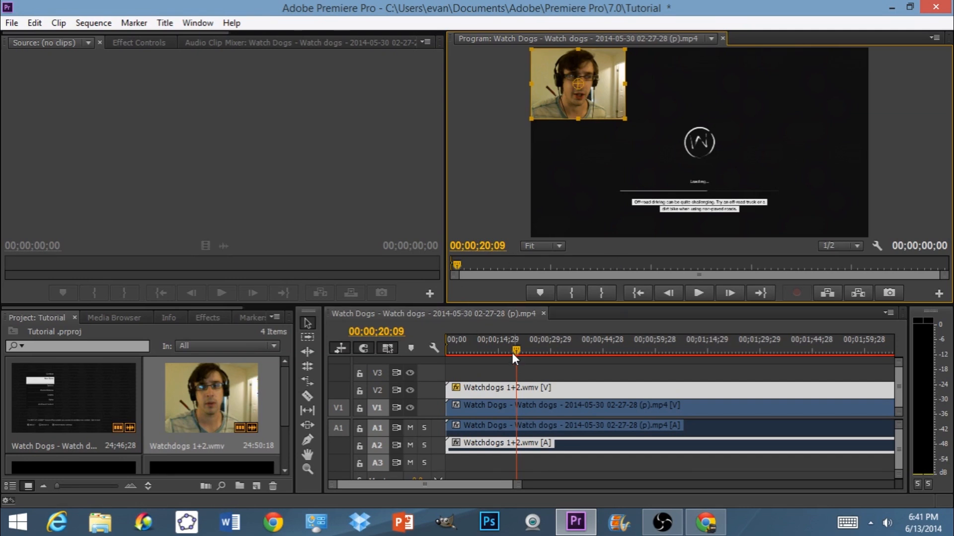
mouse_move(547, 120)
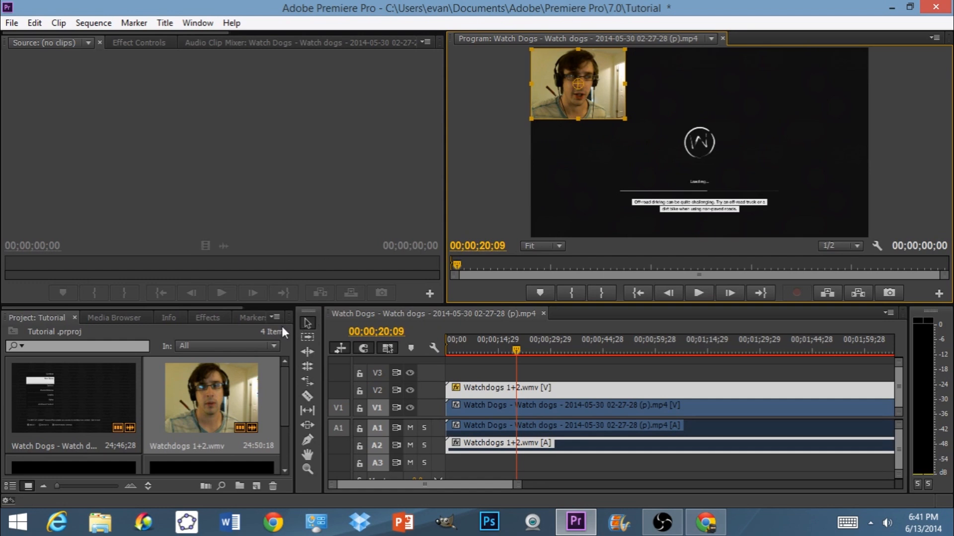
mouse_move(185, 333)
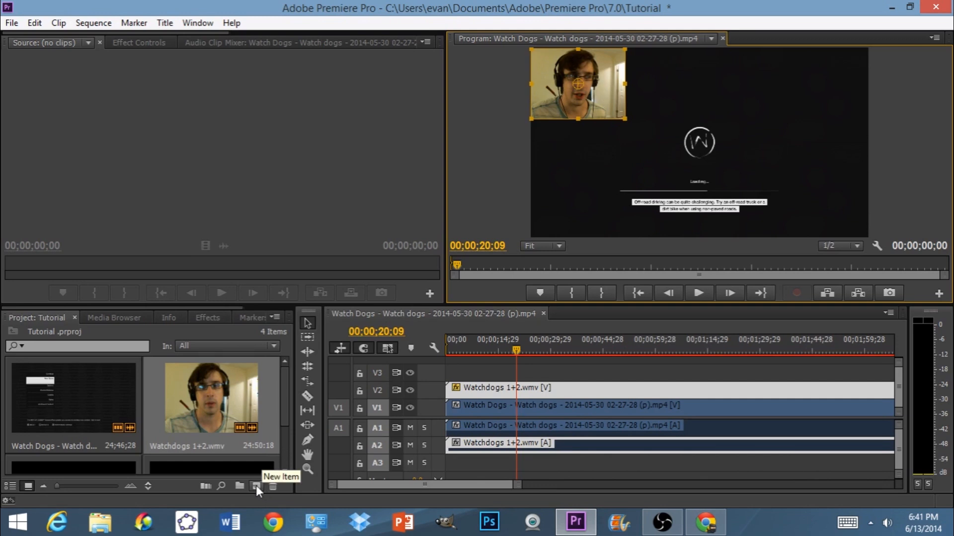
Create a new Transparent Video item with the default settings.
click(256, 485)
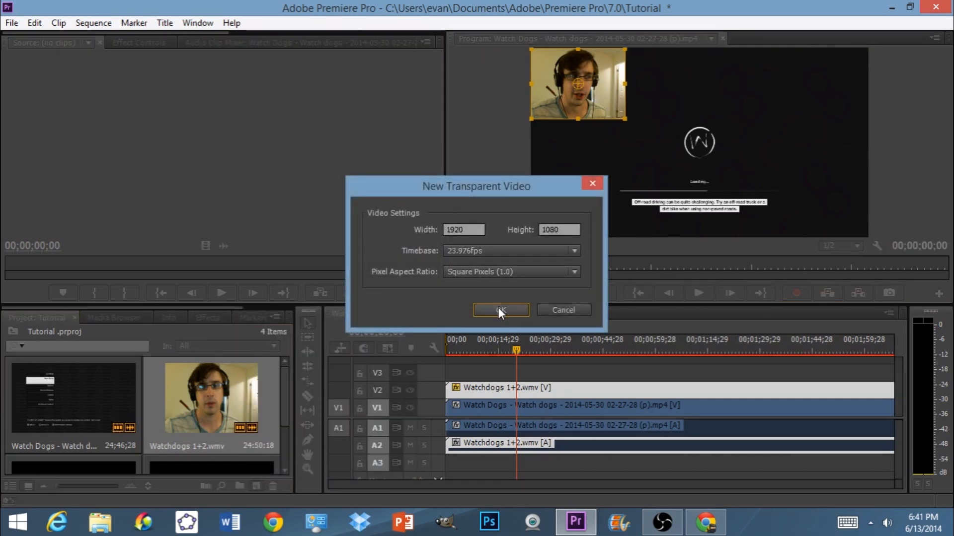
click(501, 310)
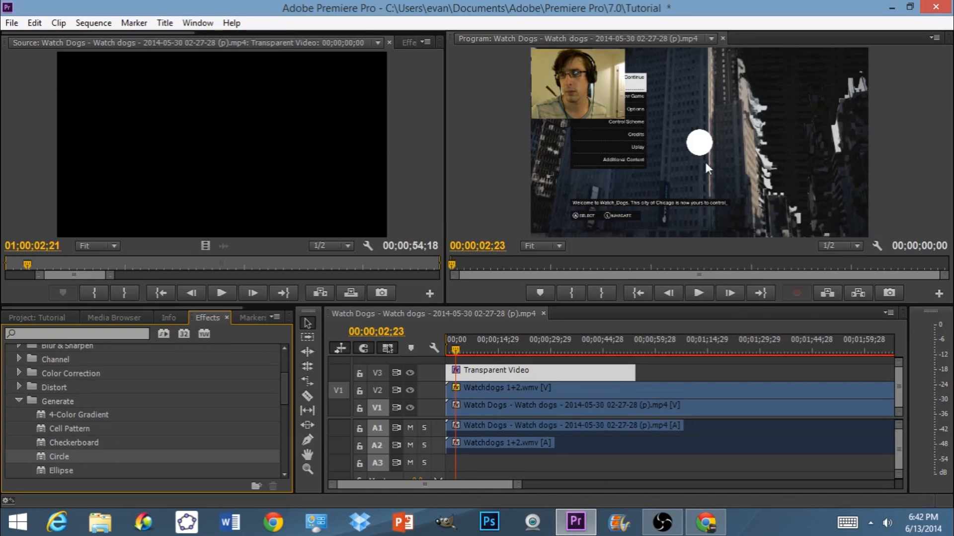
mouse_move(715, 132)
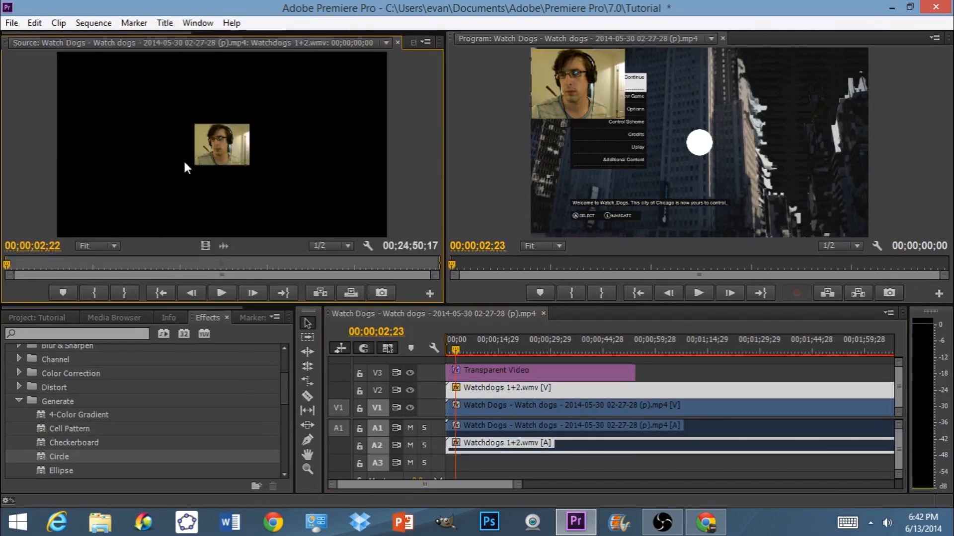
Show the webcam clip's Track Matte Key settings and choose its matte track.
scroll(down, 3)
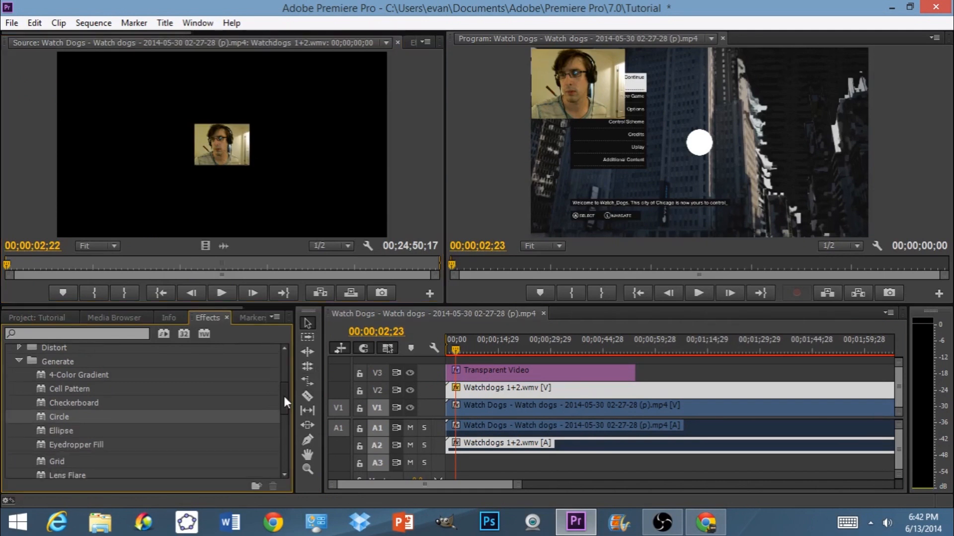
scroll(down, 3)
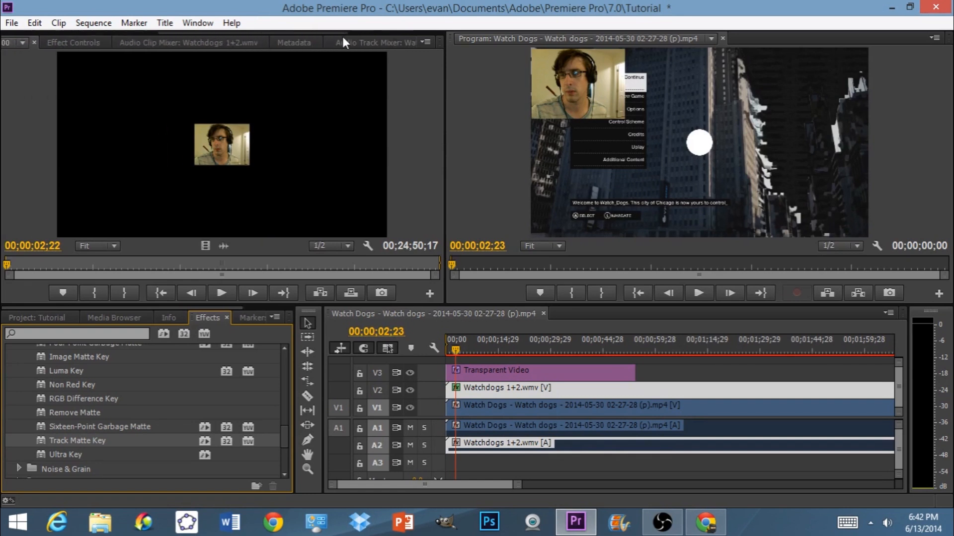
click(73, 43)
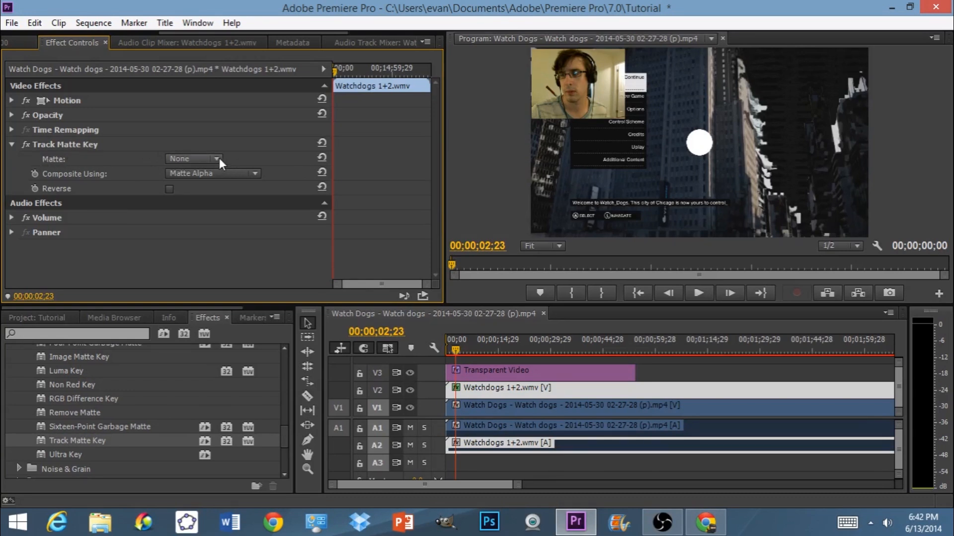
click(191, 159)
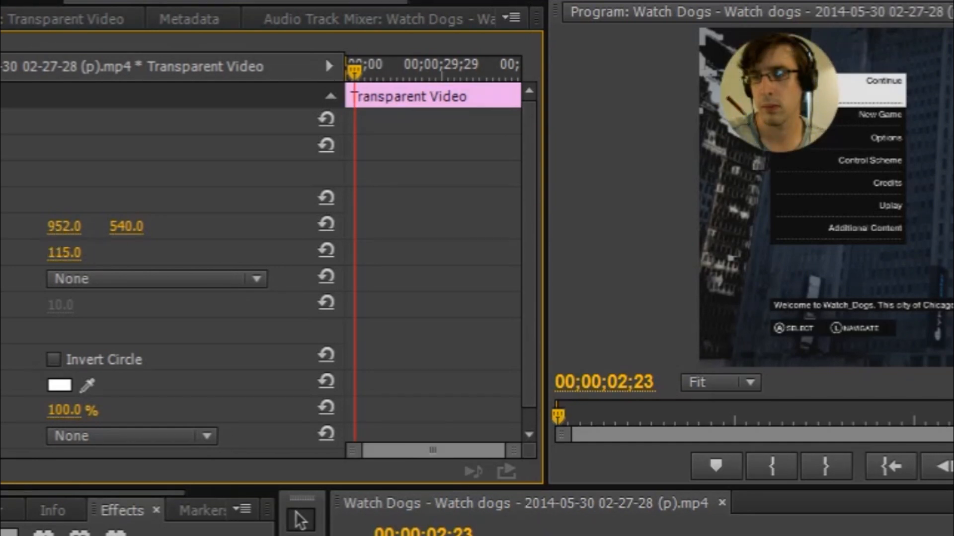
Set the Circle effect's centre to 945, 524 with radius 115 over the face.
double_click(64, 227)
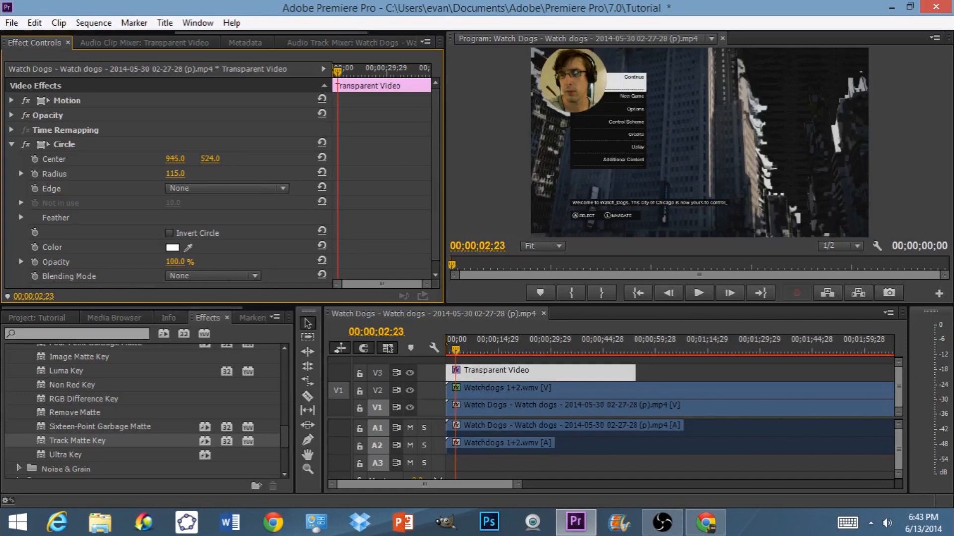
mouse_move(575, 201)
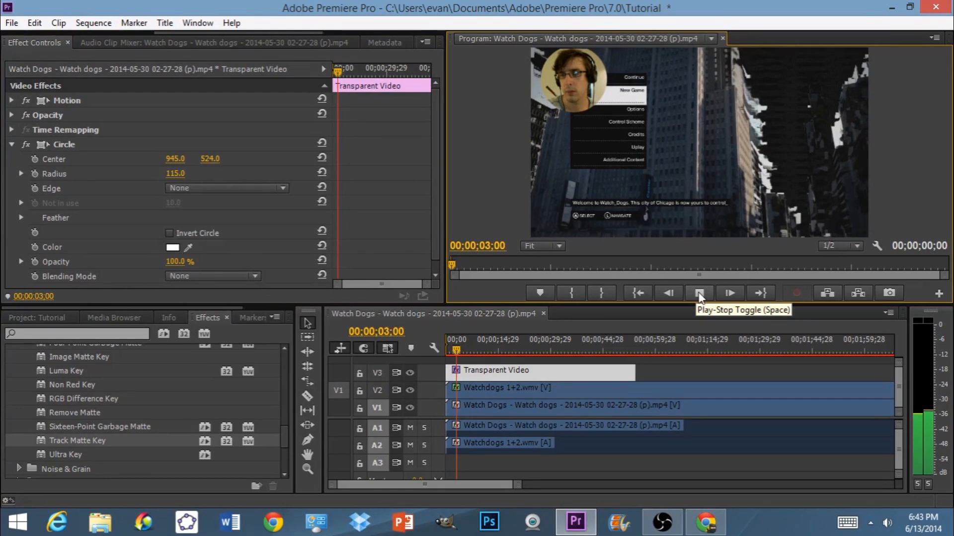
click(699, 293)
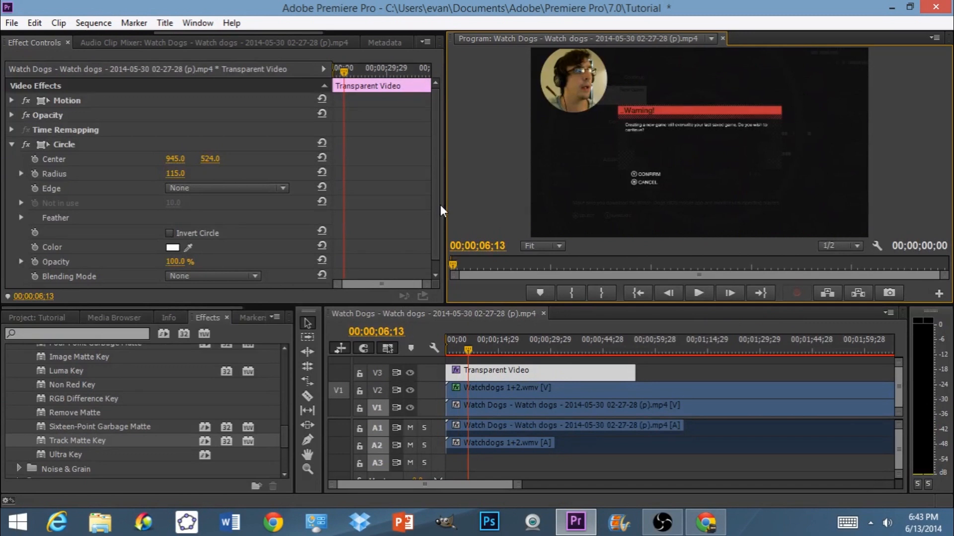
mouse_move(544, 301)
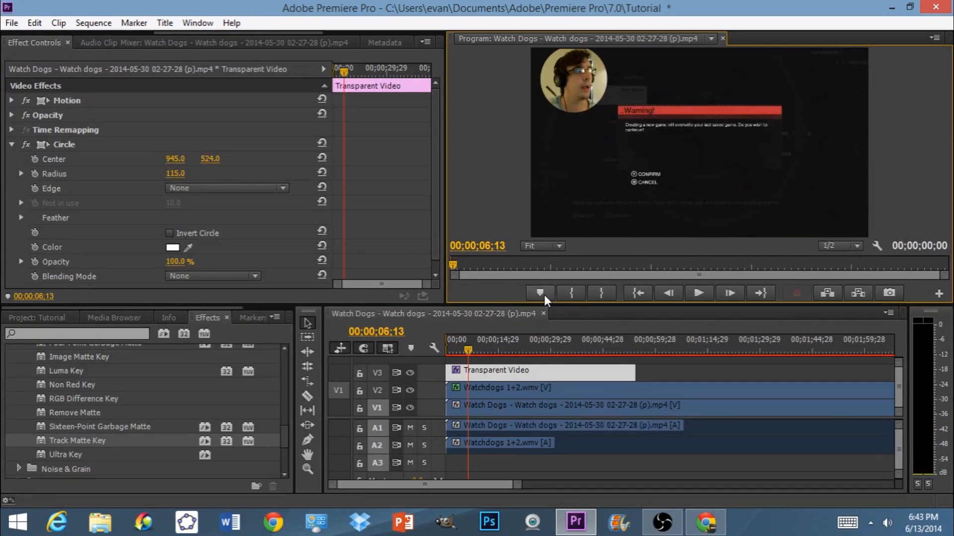
mouse_move(496, 298)
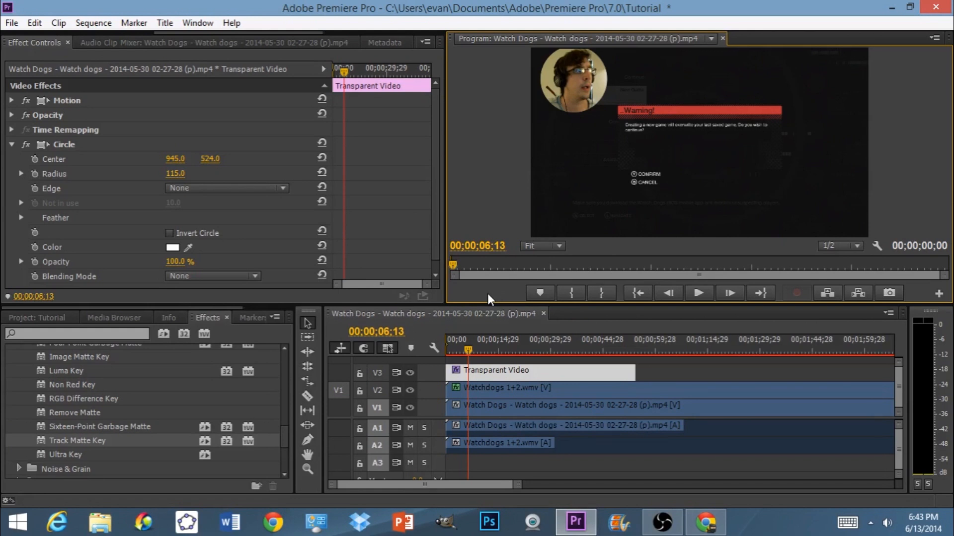
mouse_move(662, 306)
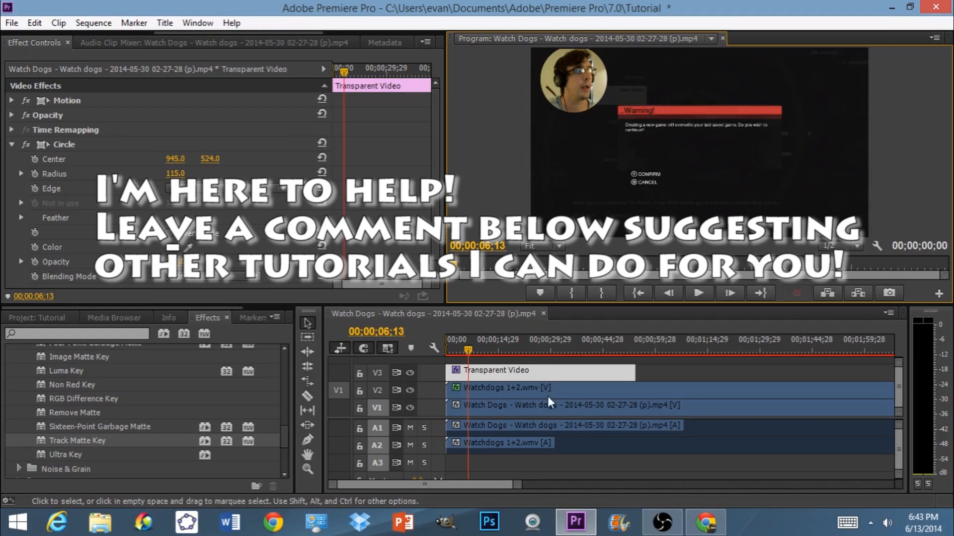
mouse_move(329, 377)
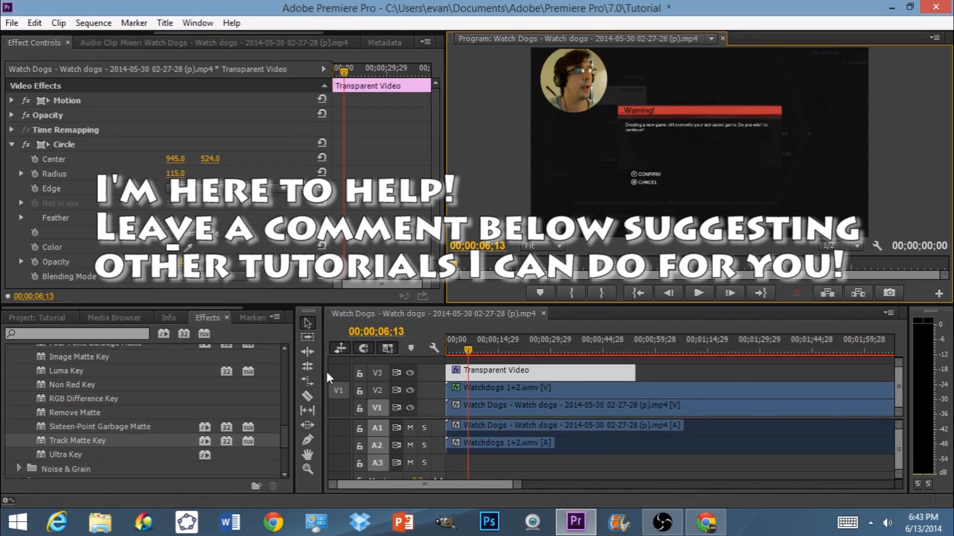